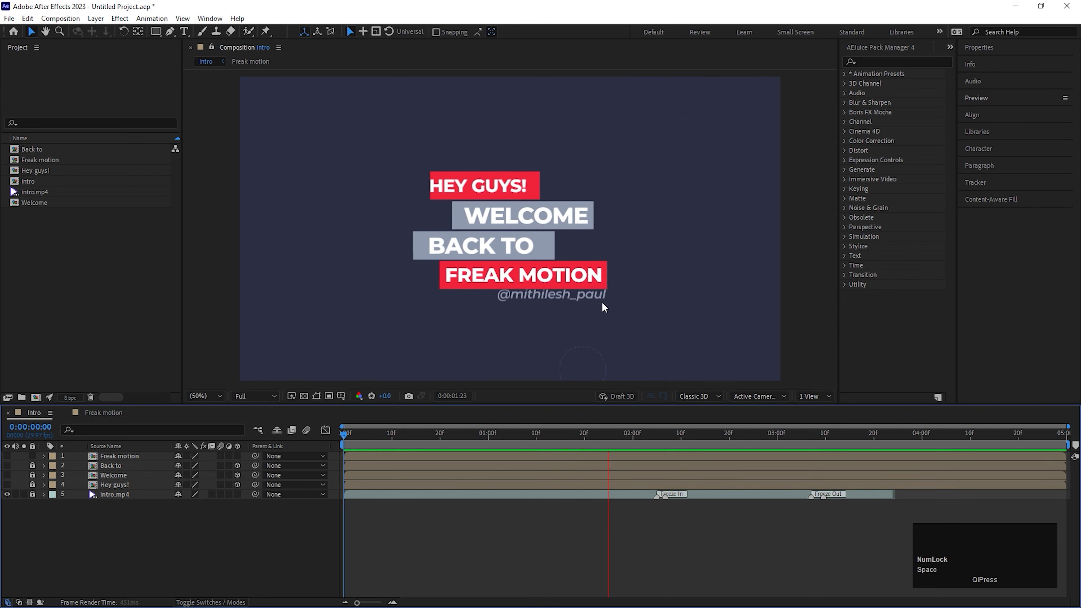
# Hide the intro.mp4 reference layer and make all the text bar layers visible, previewing the fold.
pyautogui.click(661, 435)
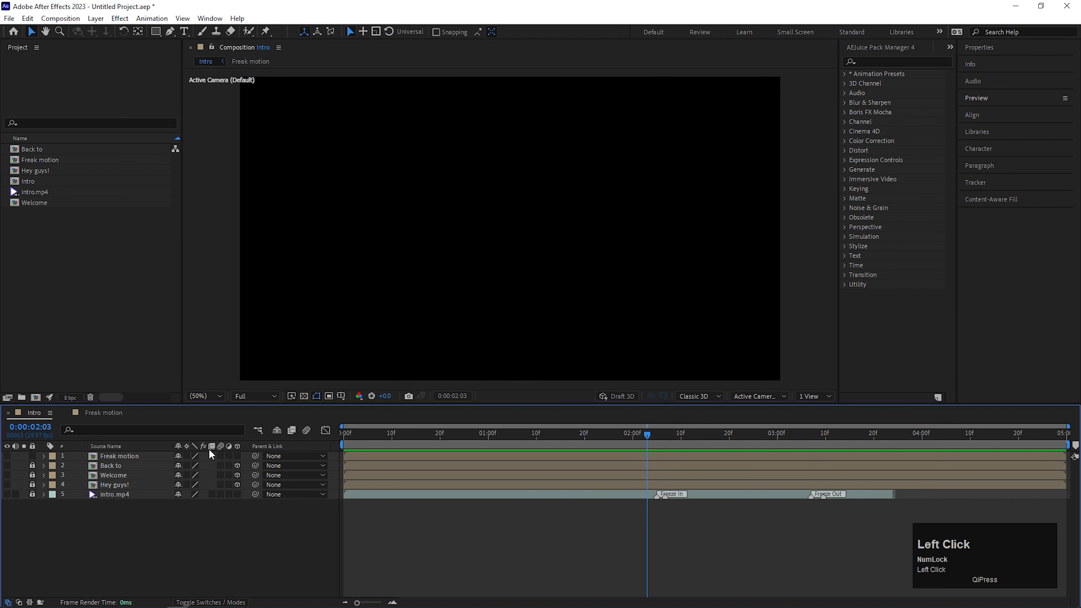
pyautogui.click(237, 476)
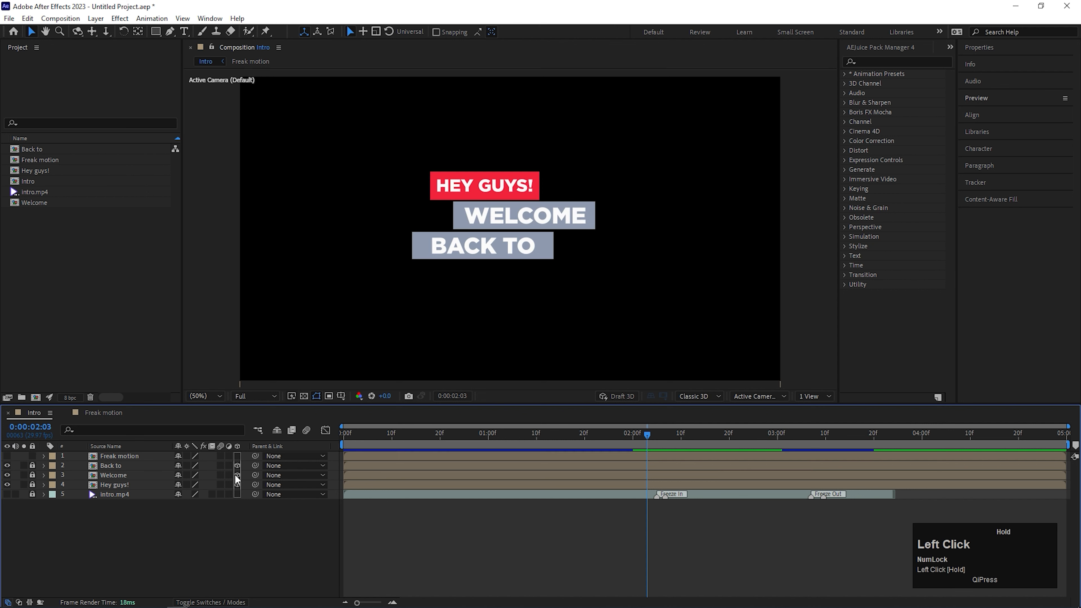
pyautogui.click(526, 436)
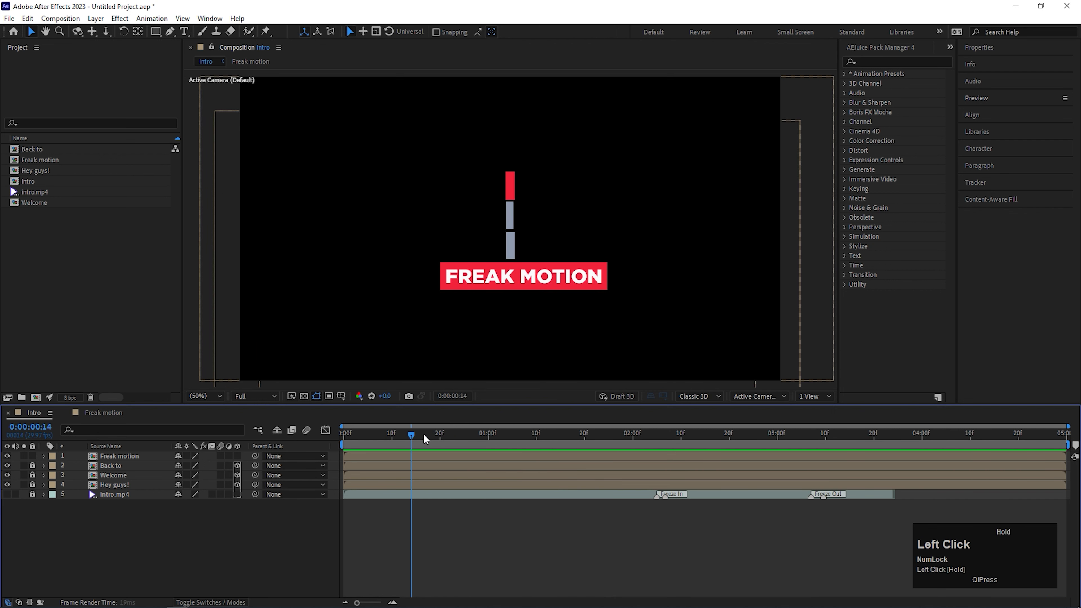
pyautogui.moveTo(411, 436); pyautogui.dragTo(767, 436)
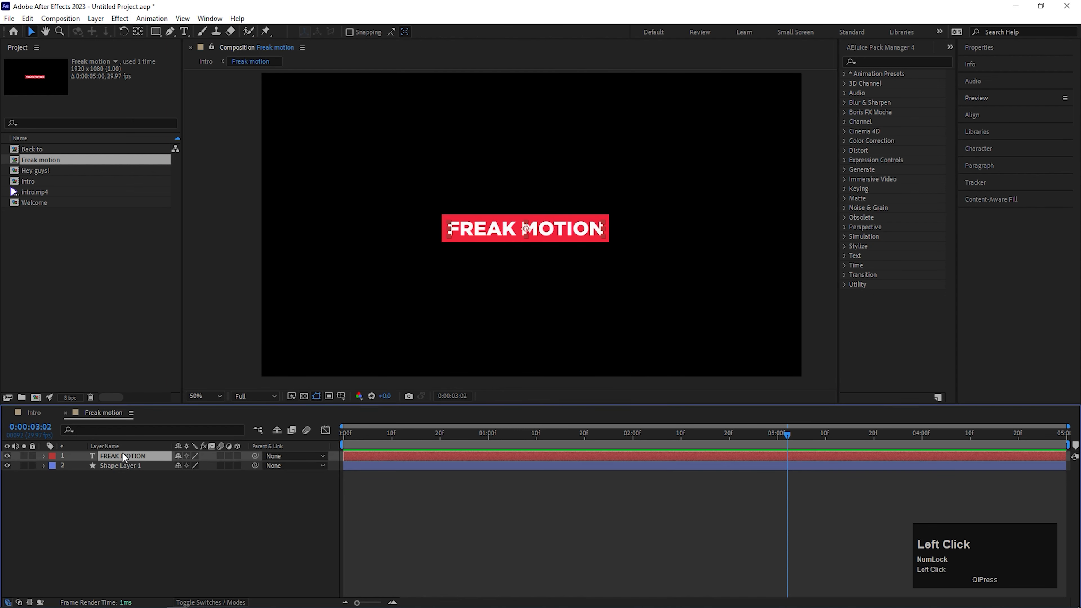
# Select Shape Layer 1 at 1s and convert its Rectangle Path to an editable Bezier path.
pyautogui.press('Ctrl+z')
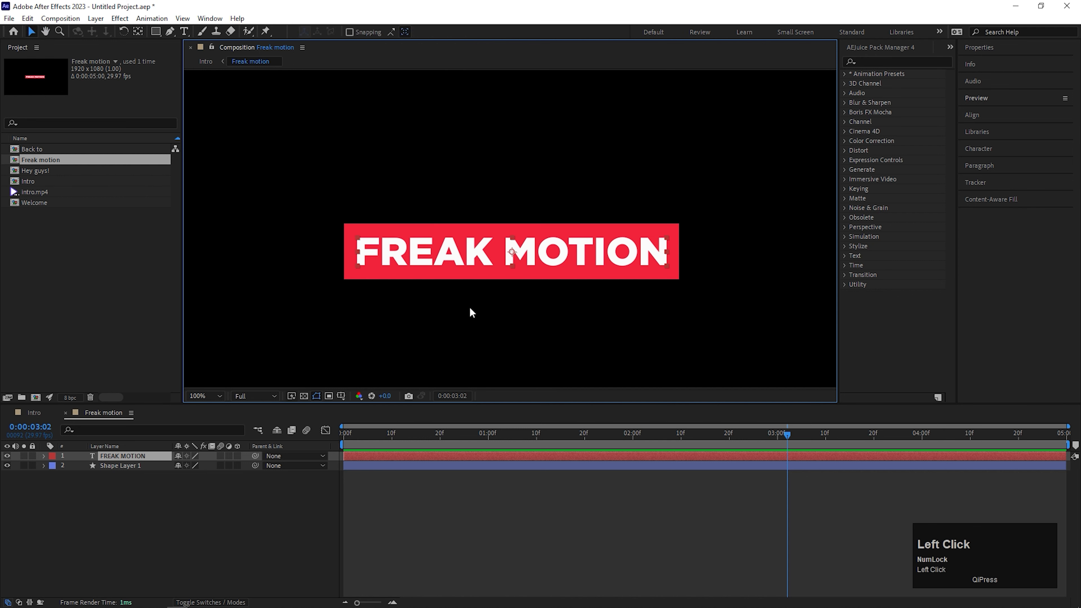
pyautogui.click(121, 466)
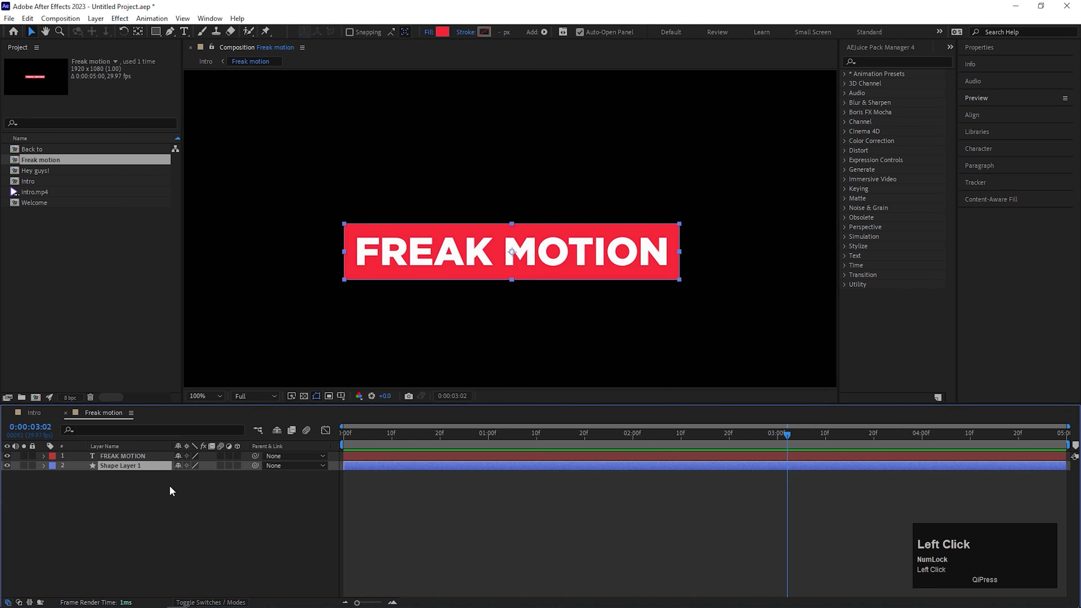
pyautogui.moveTo(784, 433); pyautogui.dragTo(485, 433)
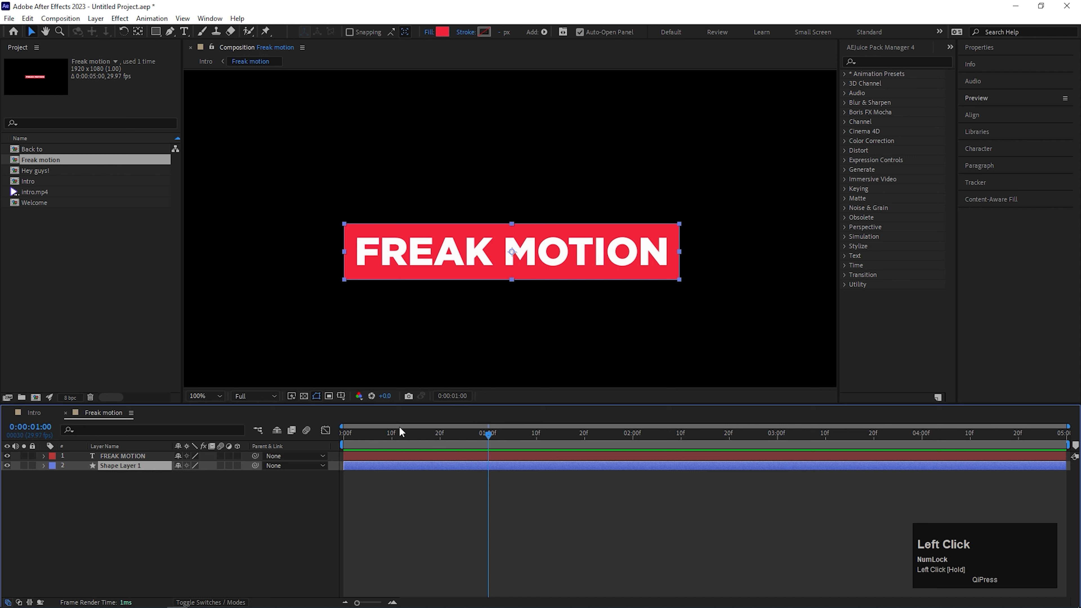
pyautogui.moveTo(426, 469)
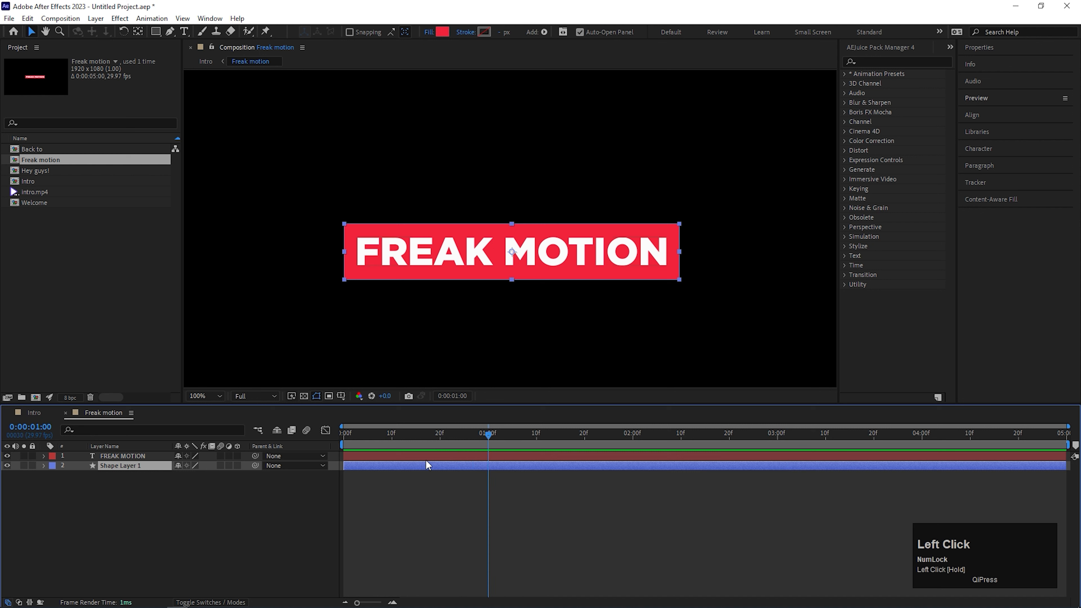
pyautogui.click(43, 466)
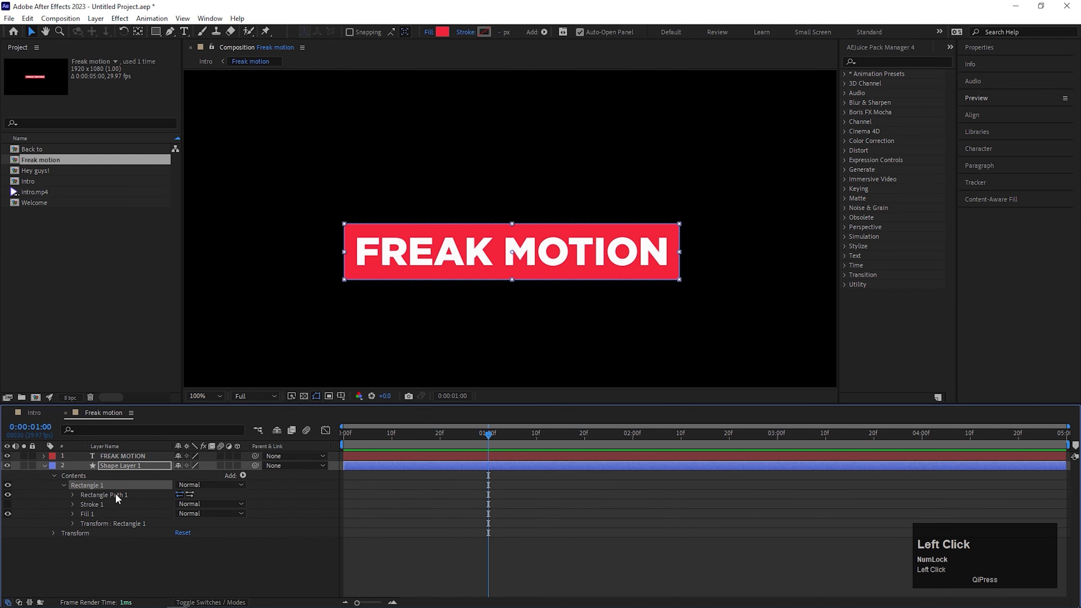
pyautogui.click(73, 495)
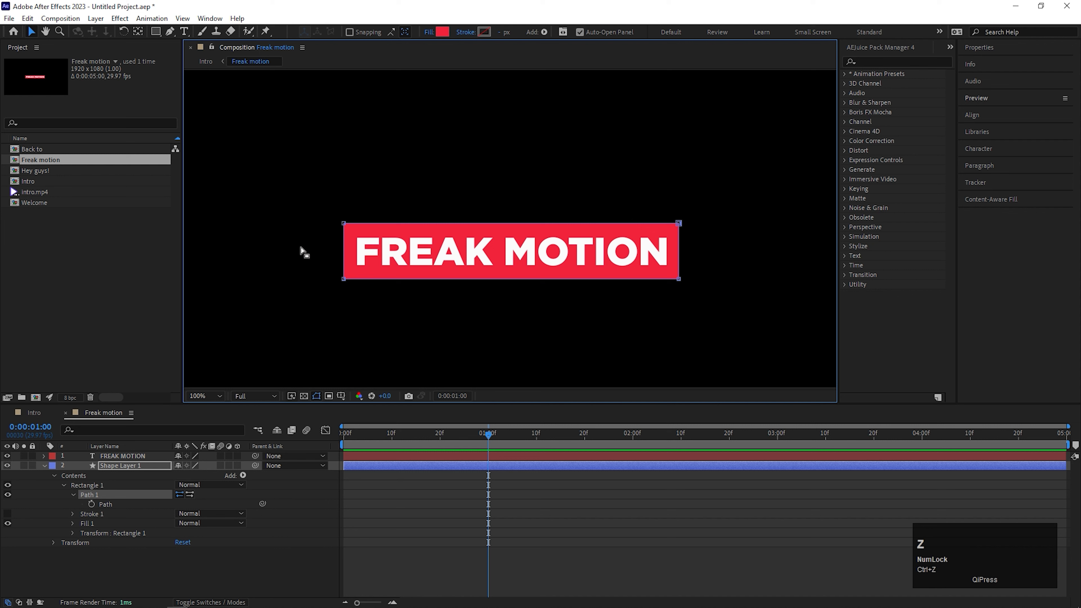
pyautogui.moveTo(630, 441)
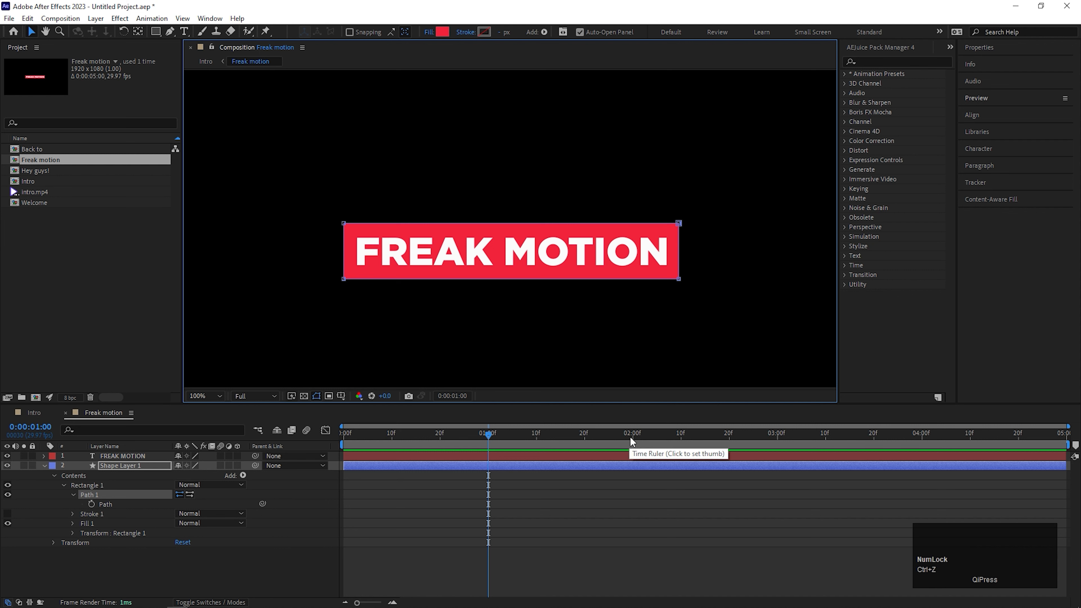
# Keyframe the path at 1s and 2s so the red bar grows from a left strip to full width.
pyautogui.click(632, 438)
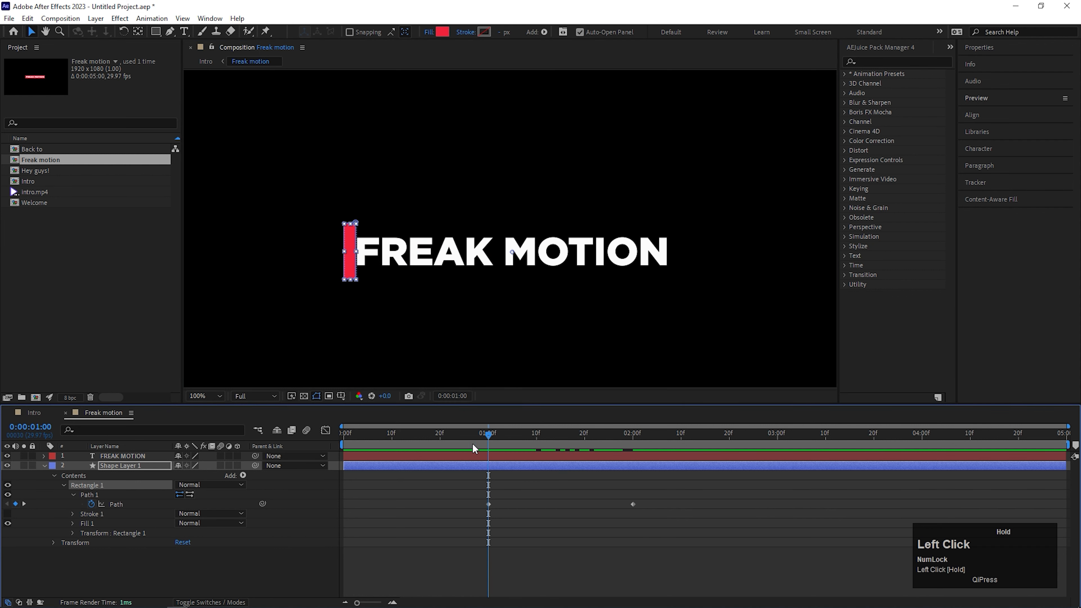
pyautogui.click(206, 61)
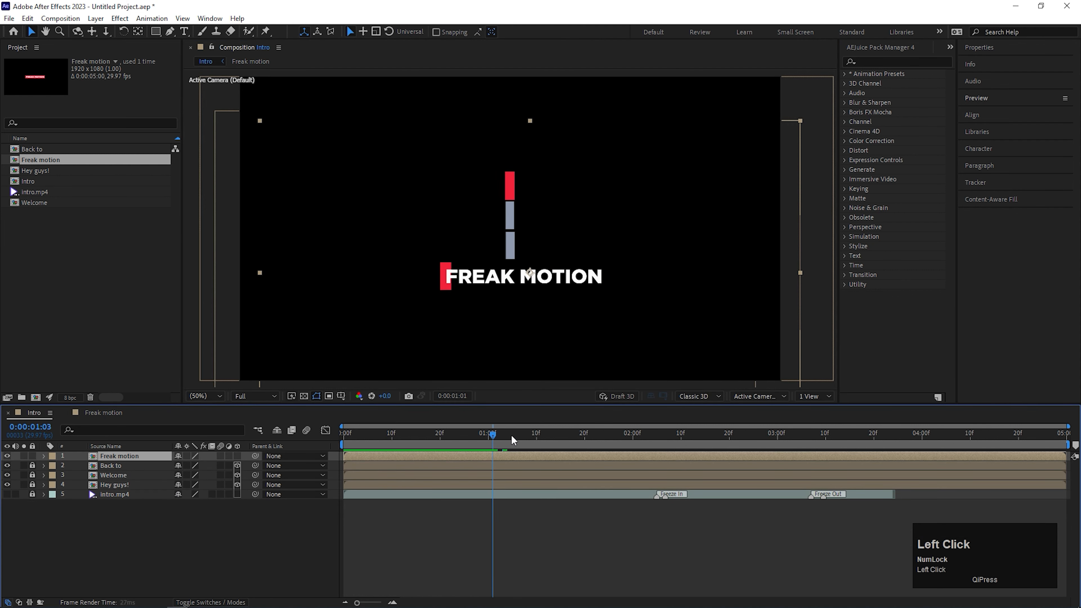
pyautogui.click(542, 435)
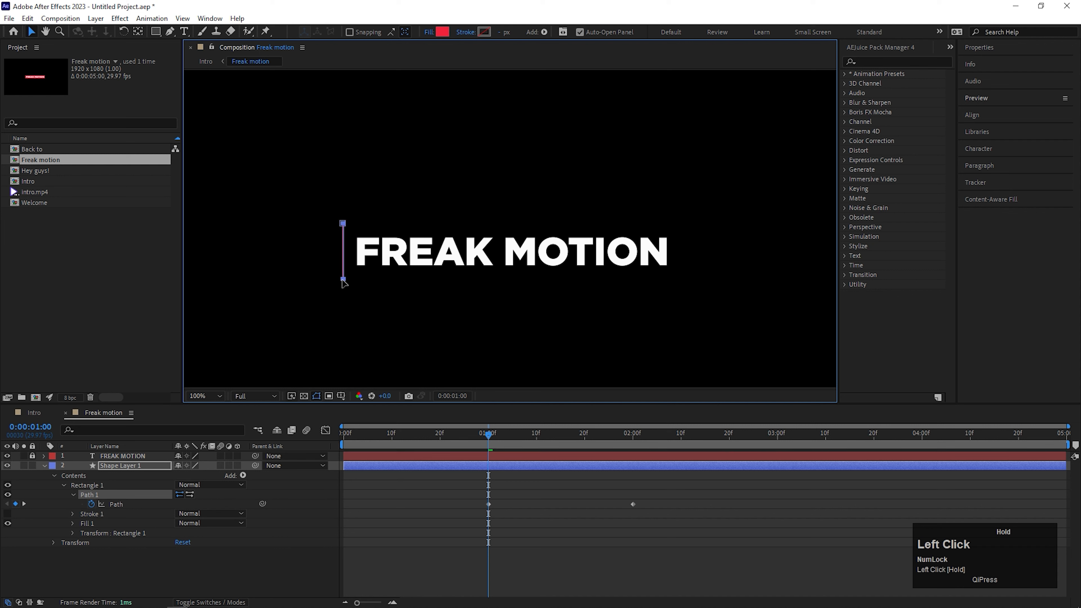
pyautogui.press('Space')
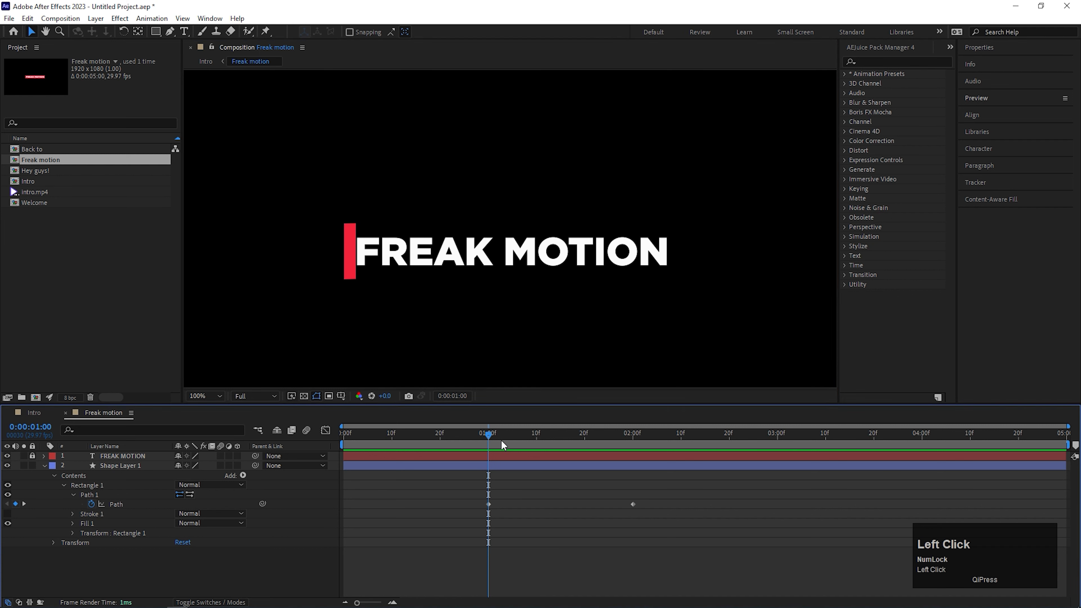
pyautogui.moveTo(490, 433); pyautogui.dragTo(643, 433)
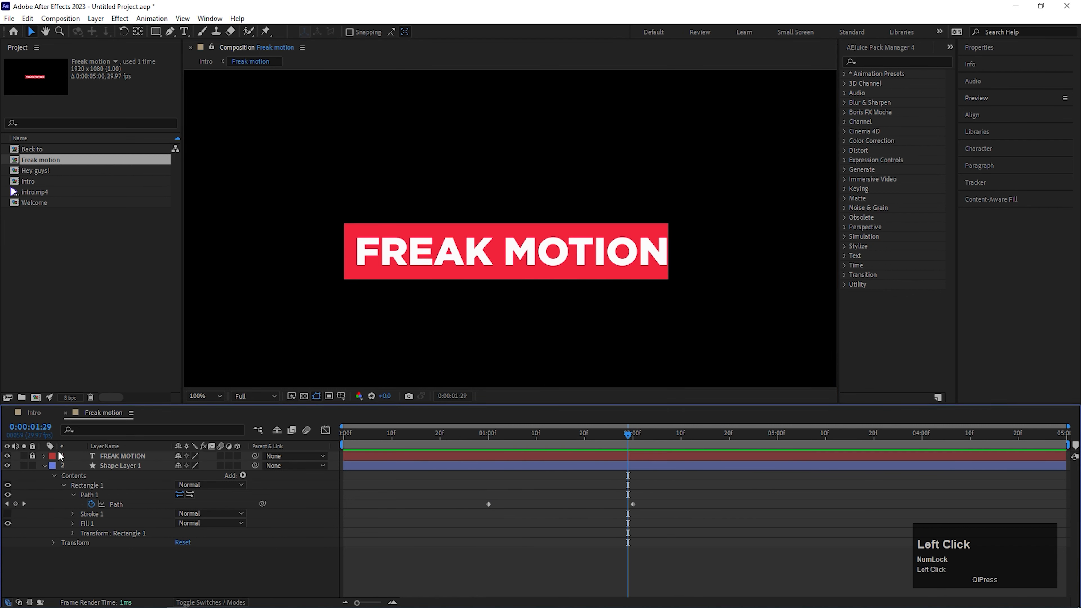
# Draw a rectangle mask on the FREAK MOTION text layer and keyframe Mask Path at 1s and 2s.
pyautogui.click(43, 466)
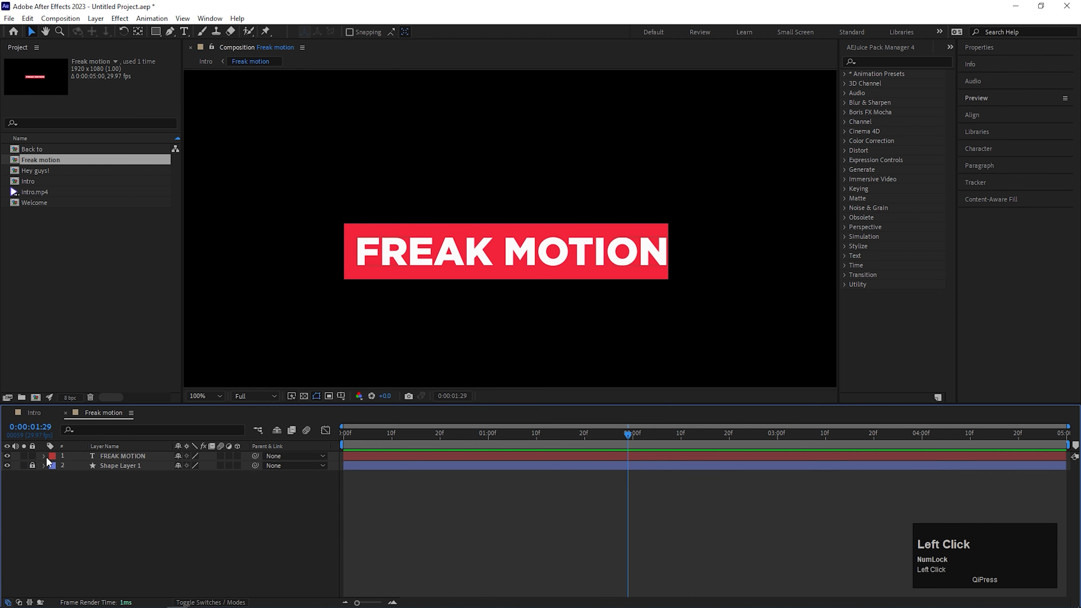
pyautogui.click(43, 457)
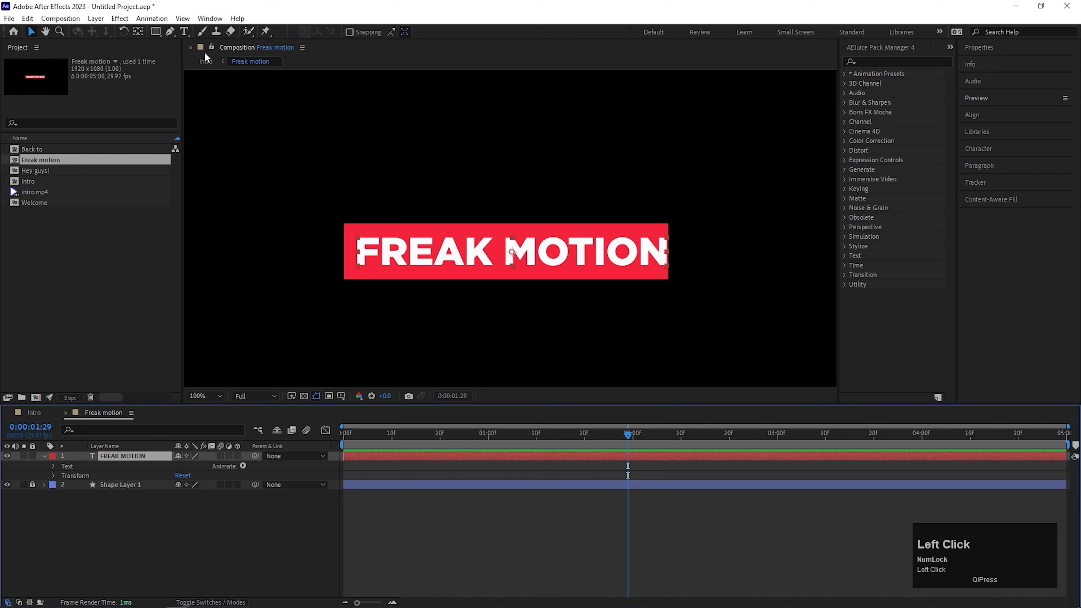
pyautogui.click(155, 31)
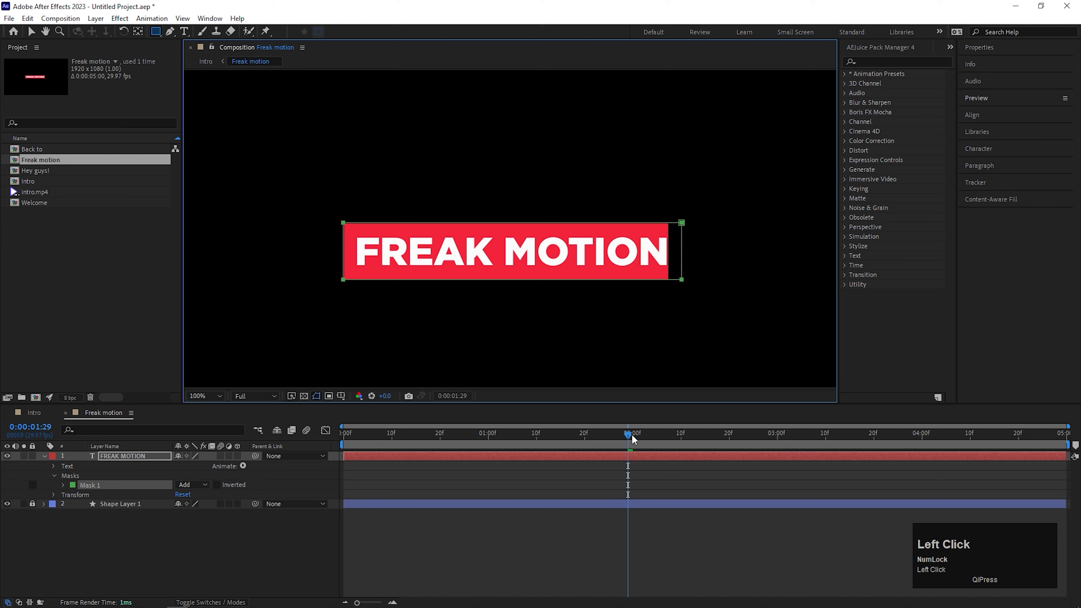
pyautogui.moveTo(627, 434); pyautogui.dragTo(633, 433)
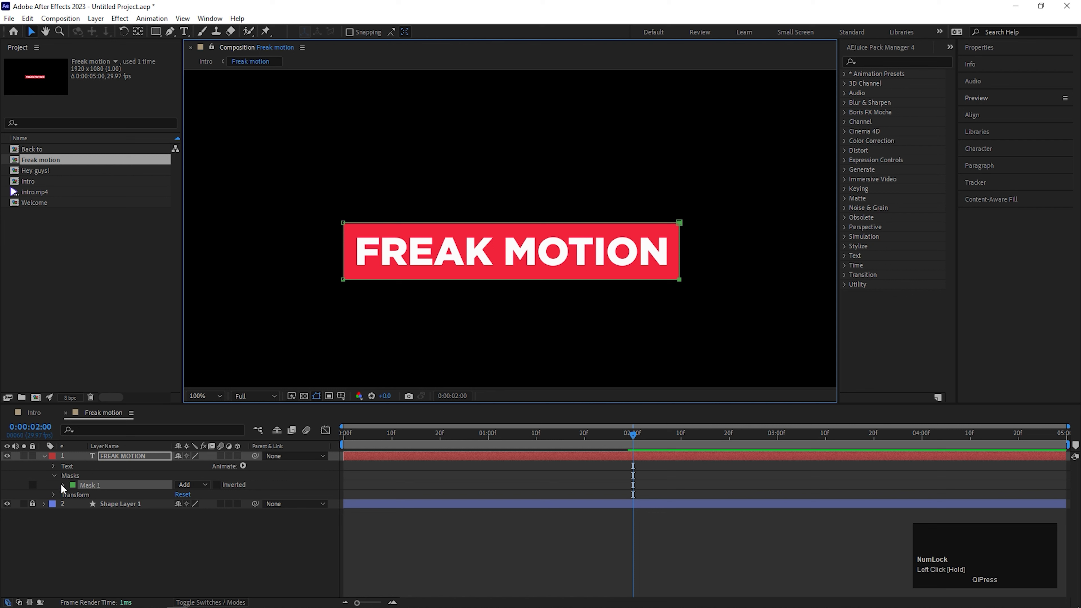
pyautogui.click(64, 486)
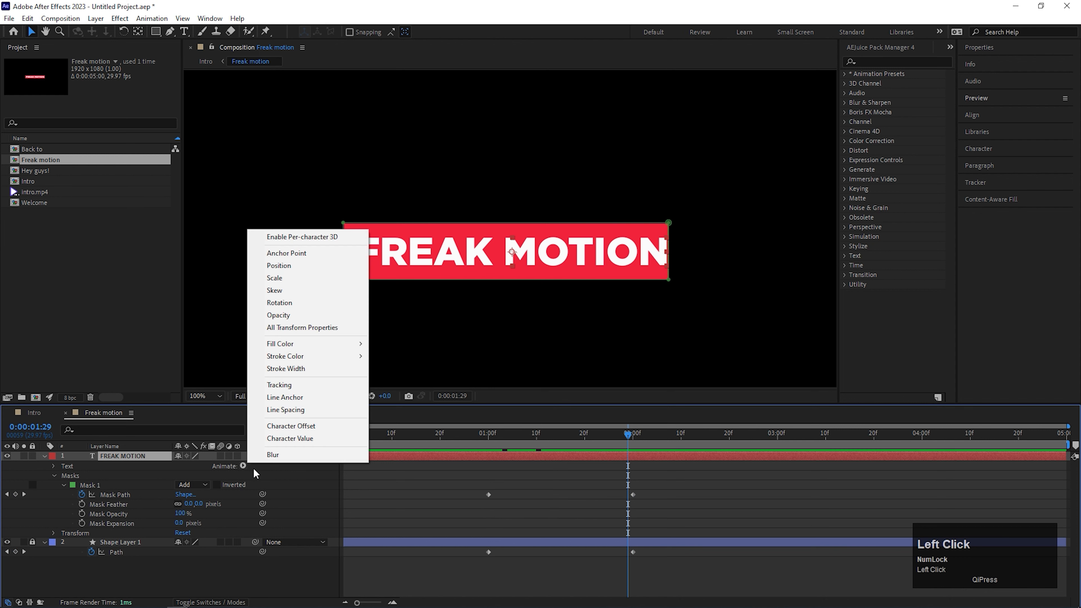
pyautogui.moveTo(286, 316)
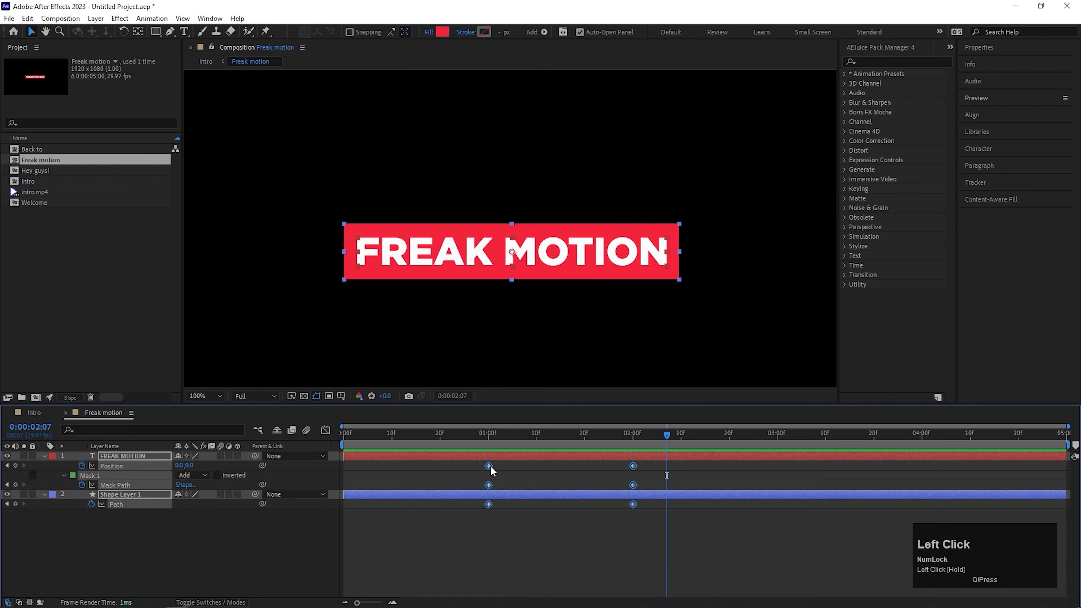
# Apply Easy Ease to the FREAK MOTION Position and Mask Path keyframes.
pyautogui.rightClick(487, 465)
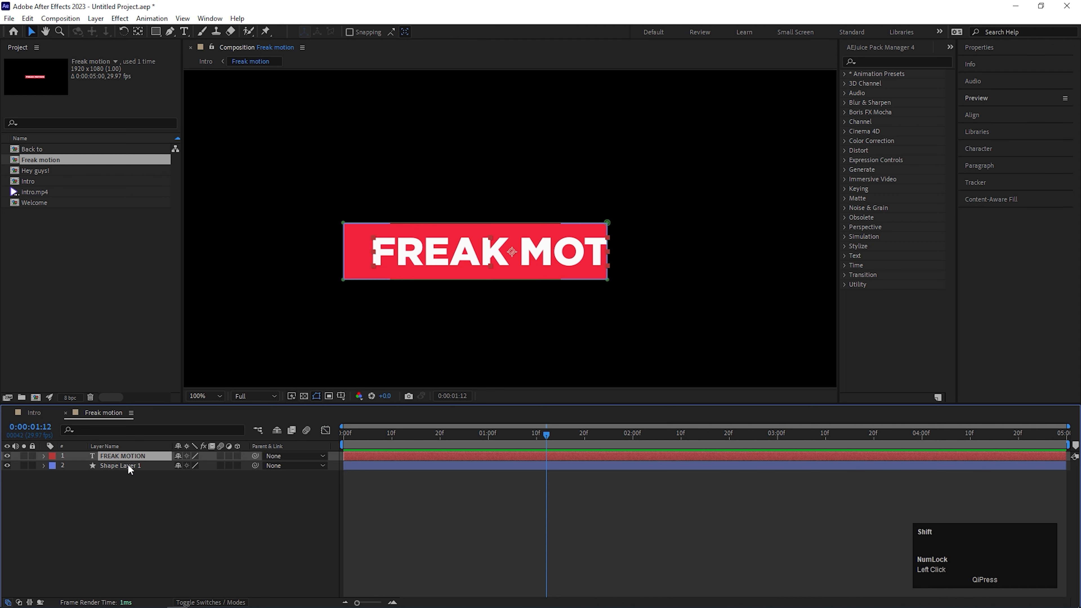
# Undo the stray change and return to the Intro composition with all four bars.
pyautogui.press('u')
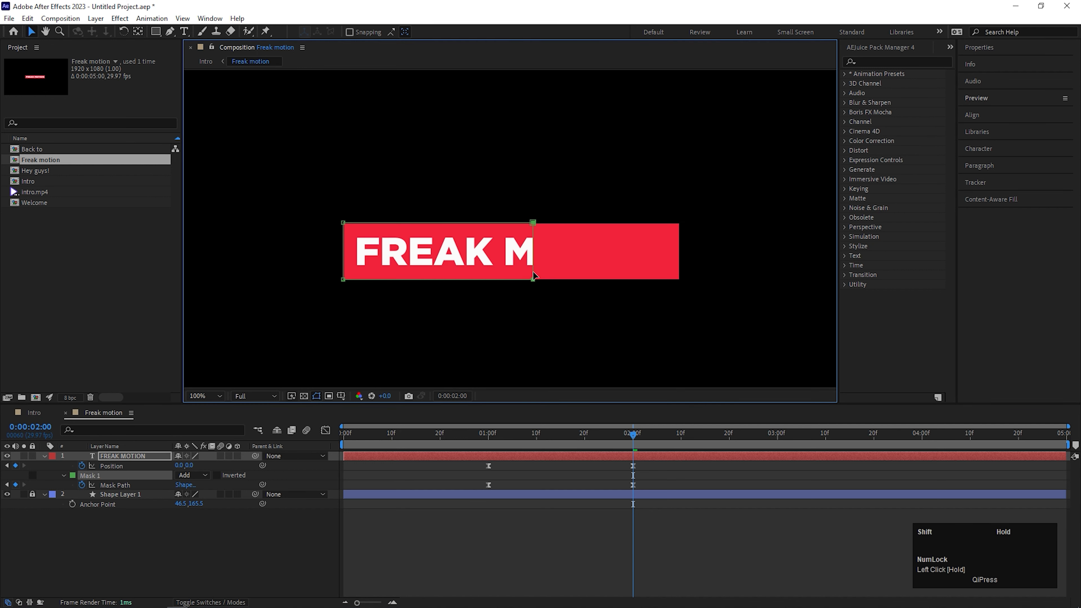
pyautogui.press('Ctrl+Z')
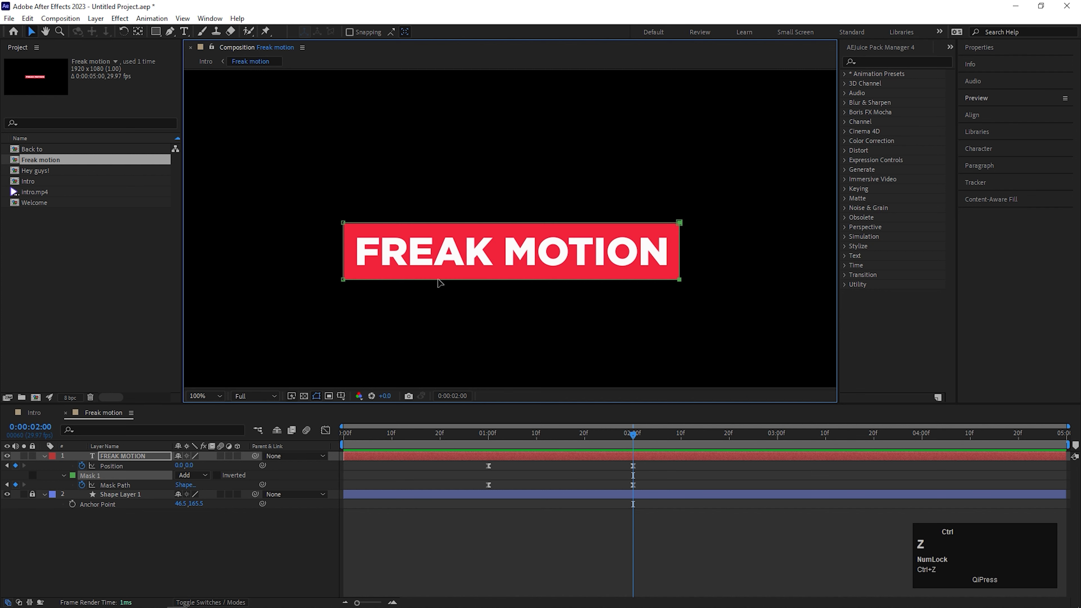
pyautogui.click(206, 62)
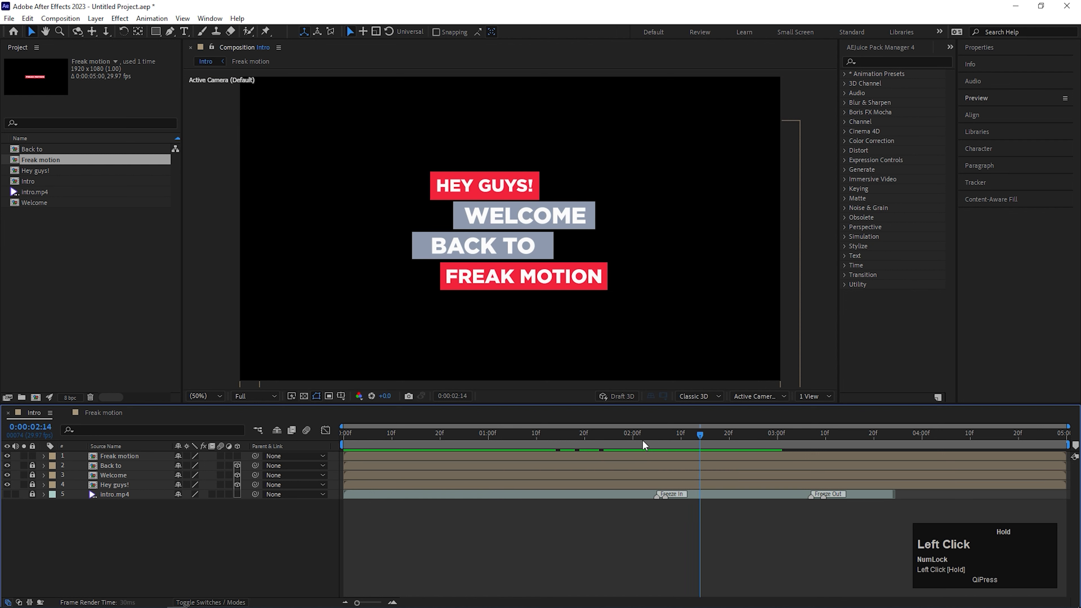
# Move the Freak motion layer's anchor point to the bar's left edge.
pyautogui.click(474, 436)
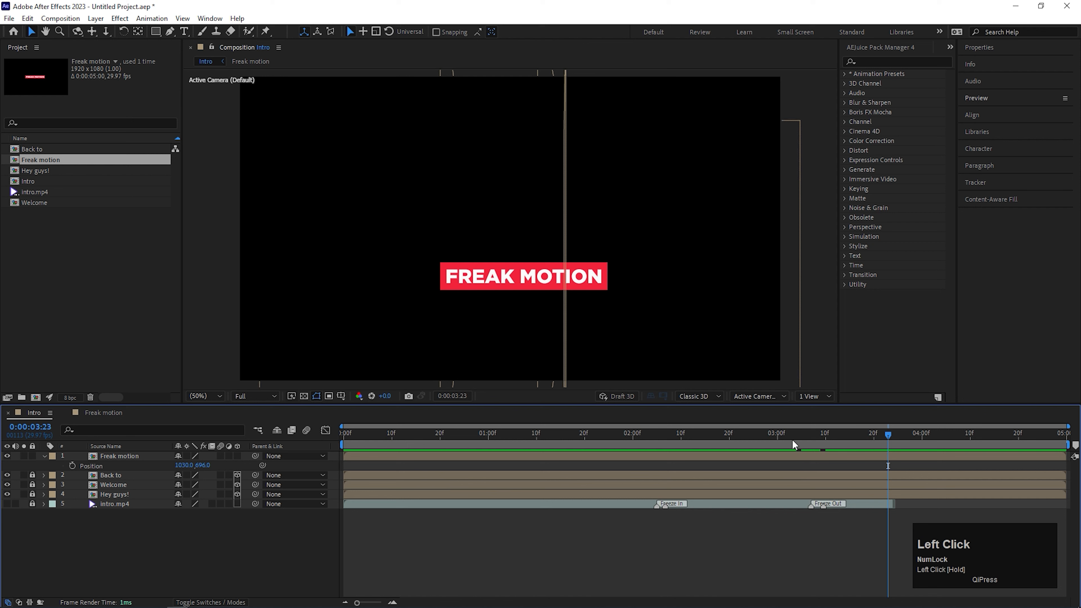
pyautogui.click(734, 436)
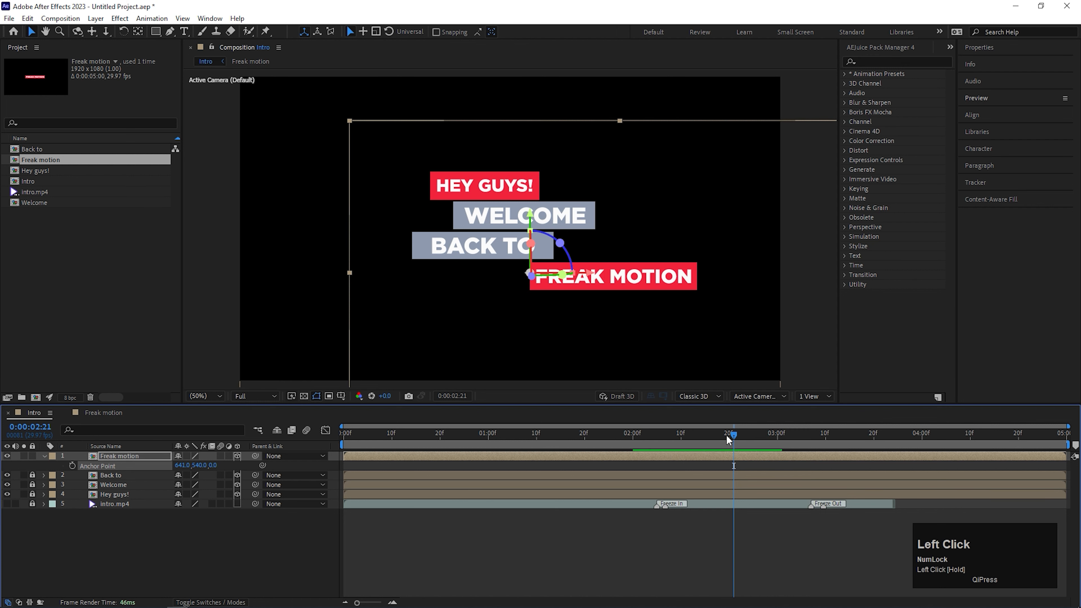
pyautogui.moveTo(730, 433); pyautogui.dragTo(835, 433)
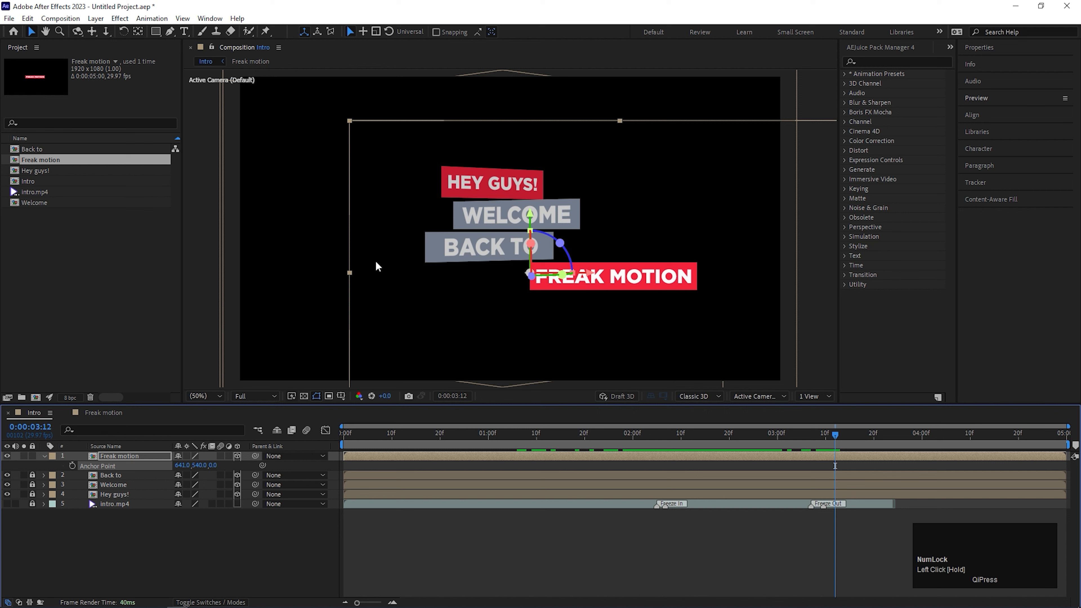
pyautogui.moveTo(834, 433); pyautogui.dragTo(821, 433)
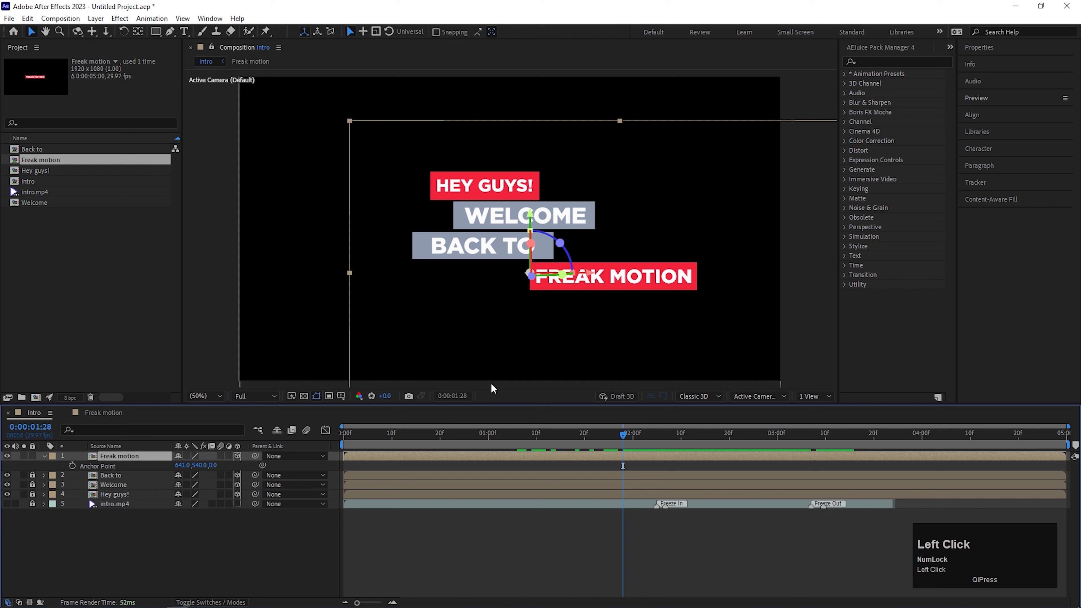
pyautogui.moveTo(622, 433); pyautogui.dragTo(552, 433)
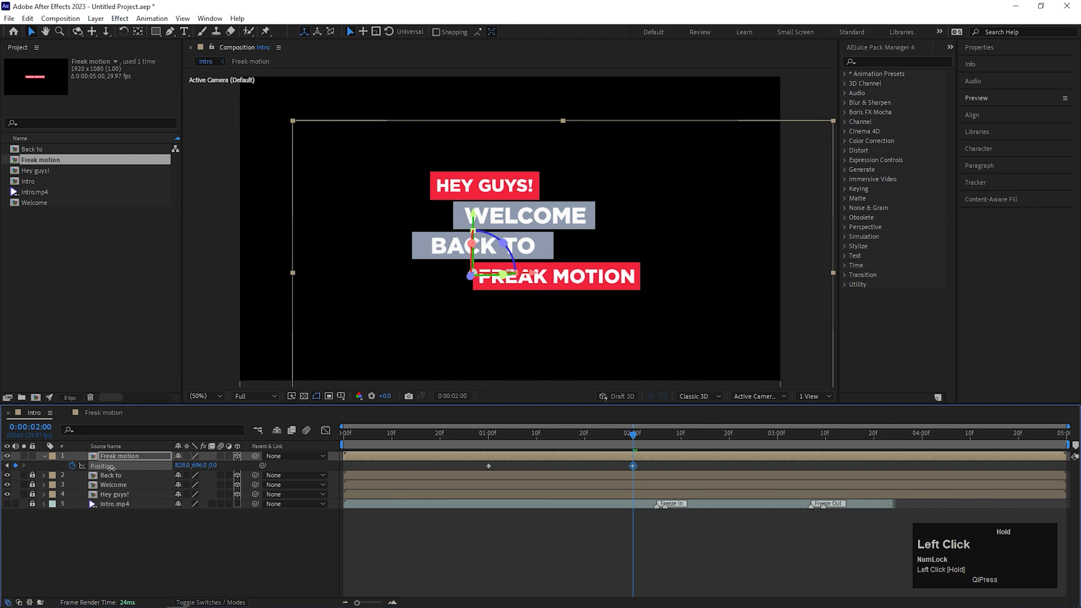
# Reposition the FREAK MOTION bar back in line under BACK TO and preview its slide-in.
pyautogui.moveTo(472, 276); pyautogui.dragTo(445, 276)
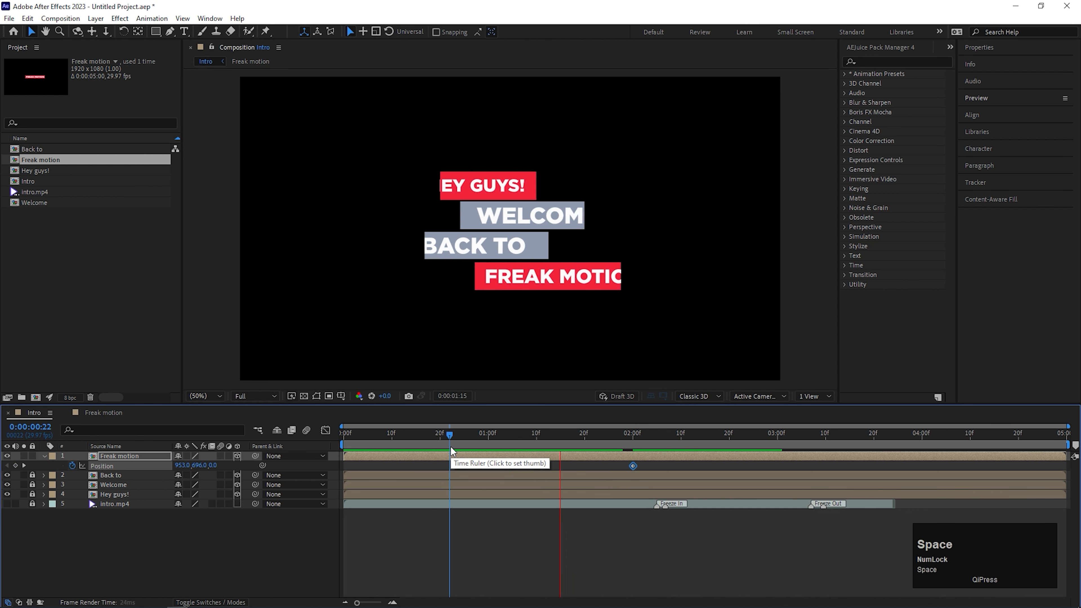
pyautogui.moveTo(448, 433); pyautogui.dragTo(504, 433)
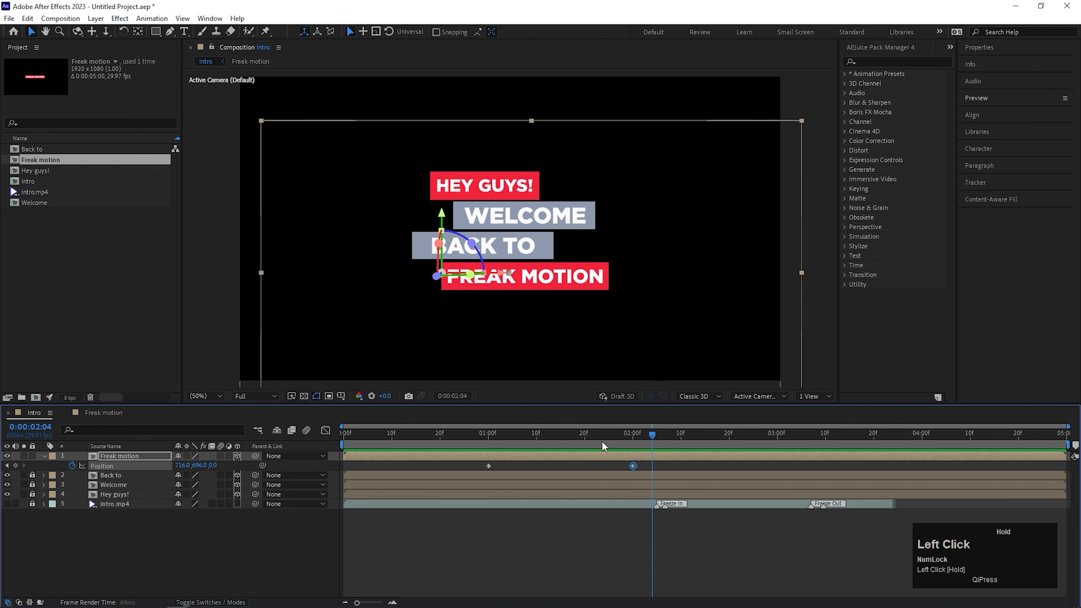
# Keyframe Y Rotation edge-on and Opacity to 0 around 3:00–3:20 so the bar folds away.
pyautogui.click(608, 434)
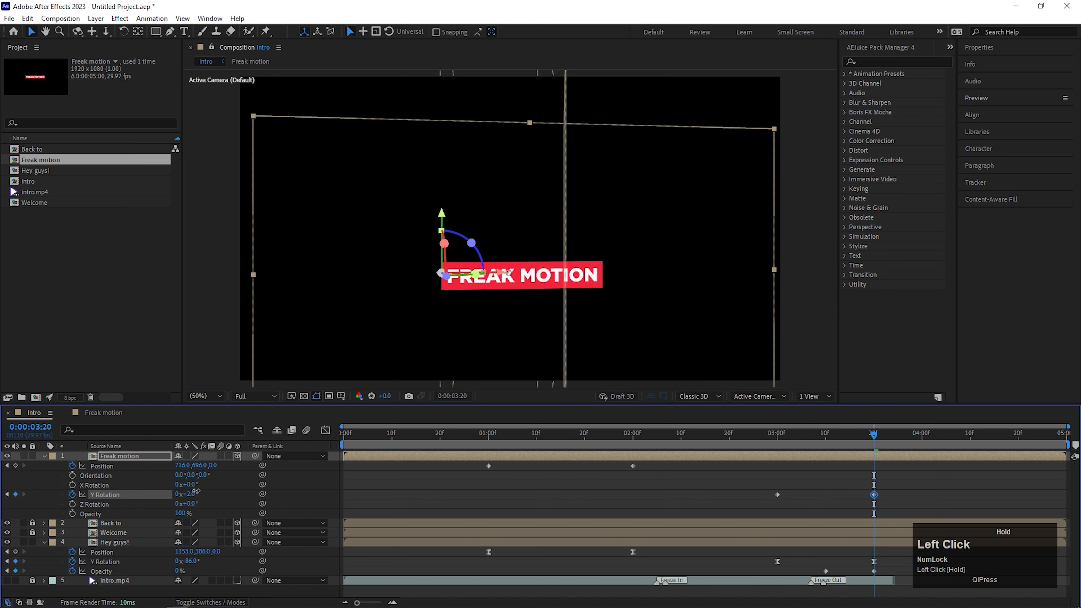
pyautogui.moveTo(187, 494); pyautogui.dragTo(237, 494)
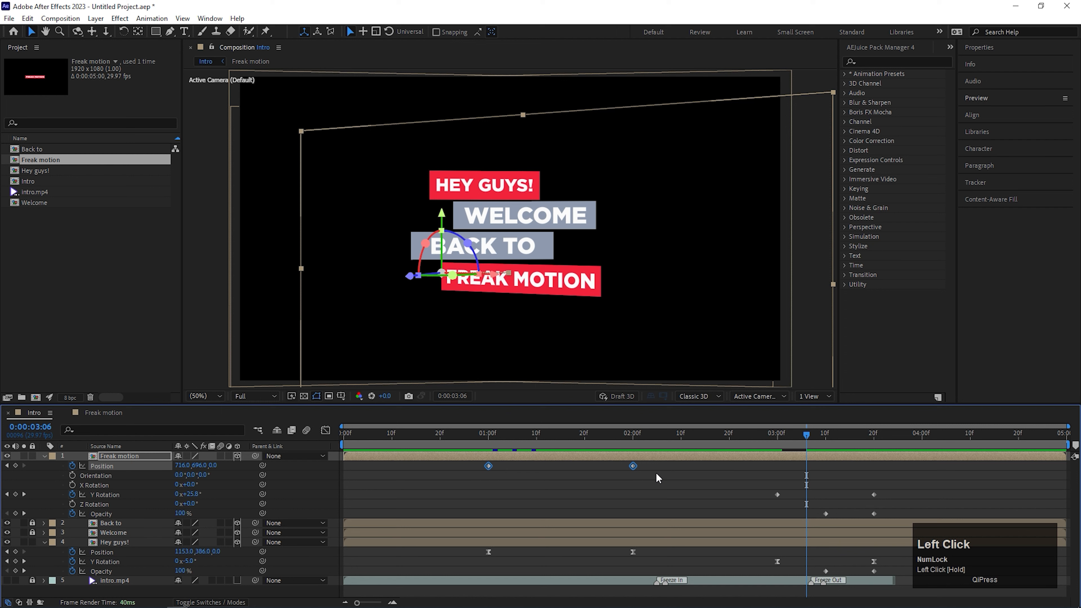
pyautogui.rightClick(488, 466)
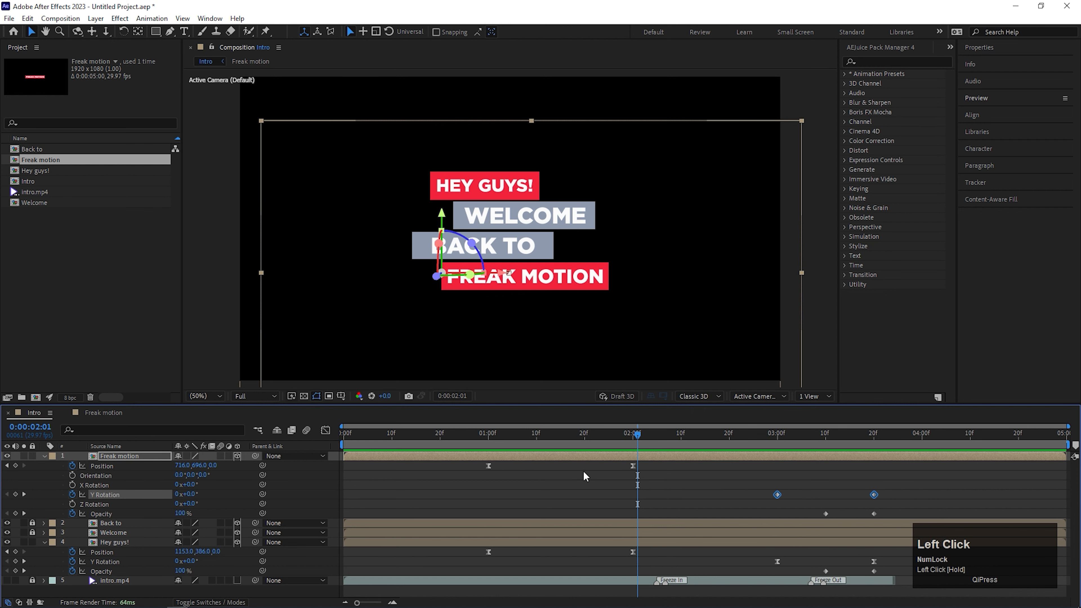
# Apply Easy Ease to the FREAK MOTION bar's Y Rotation keyframes.
pyautogui.rightClick(778, 494)
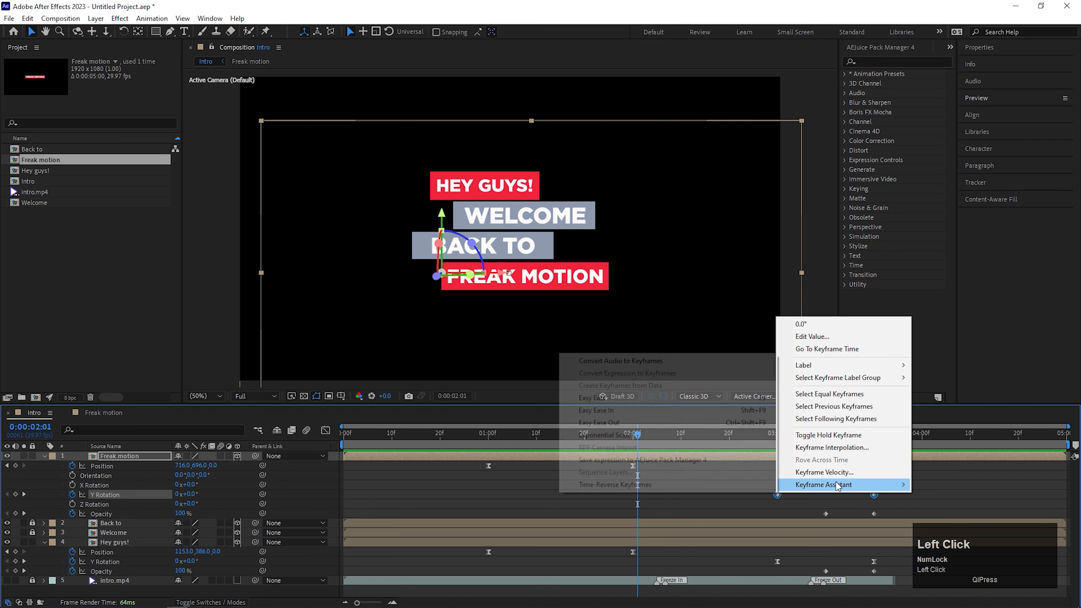
pyautogui.click(718, 495)
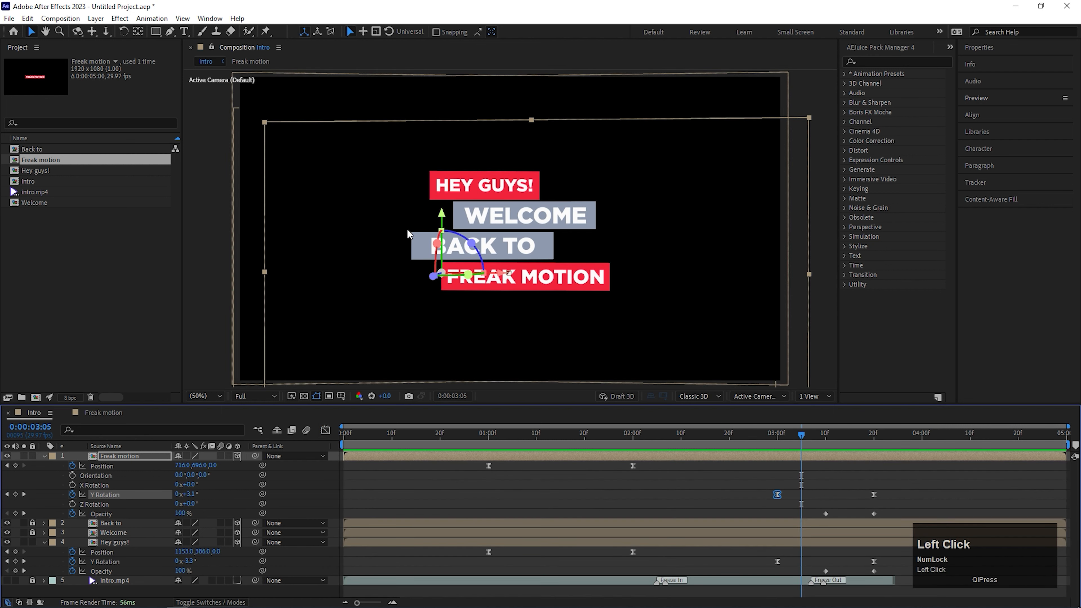
pyautogui.click(734, 439)
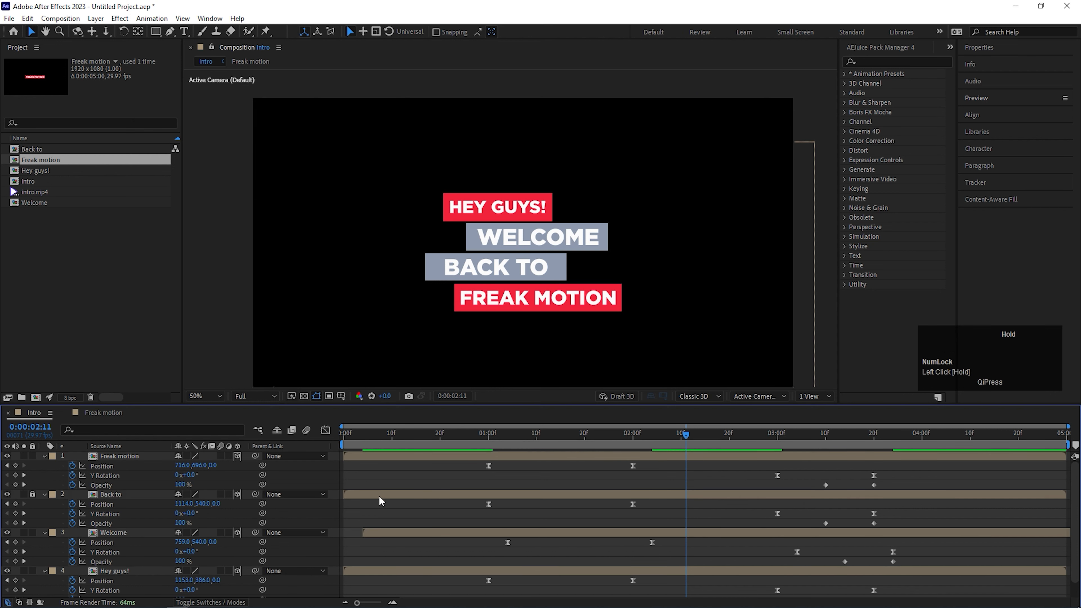
# Offset the Welcome, Back to and Freak motion layers a few frames later and check the stagger.
pyautogui.click(120, 456)
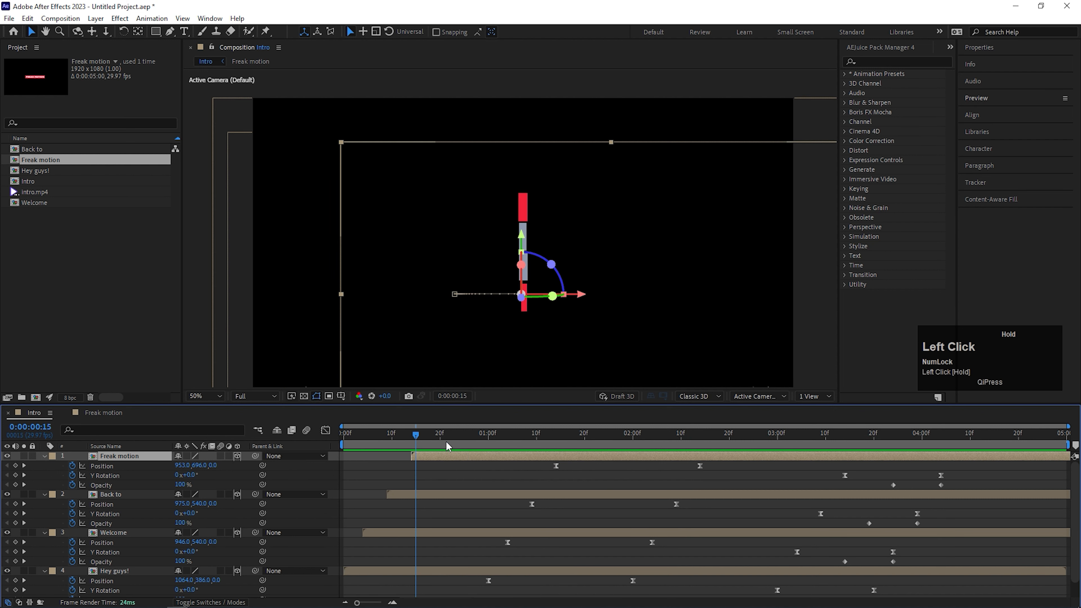
pyautogui.click(675, 433)
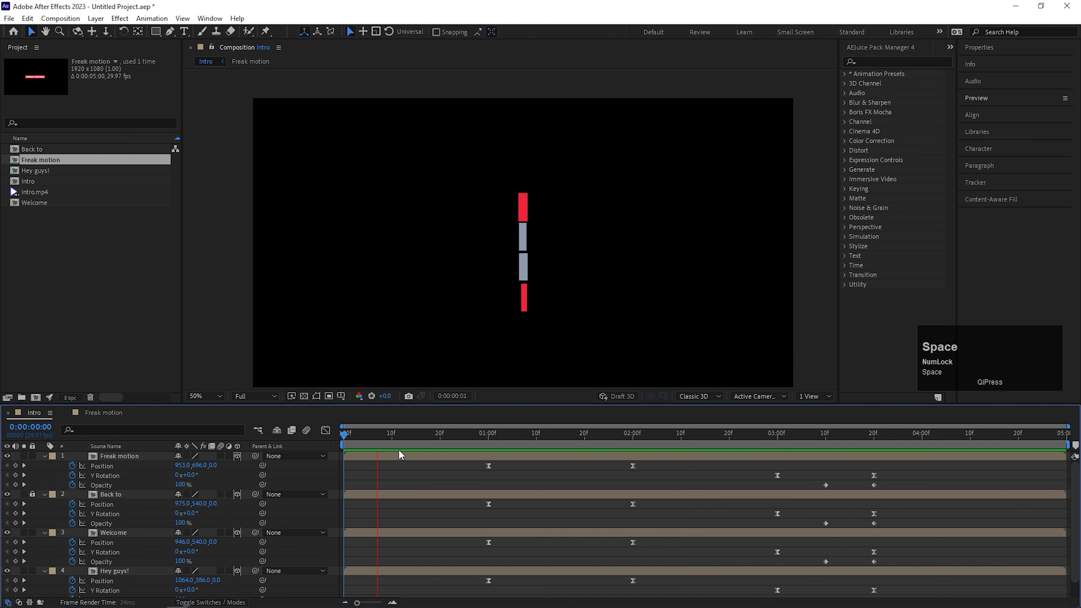
pyautogui.click(464, 434)
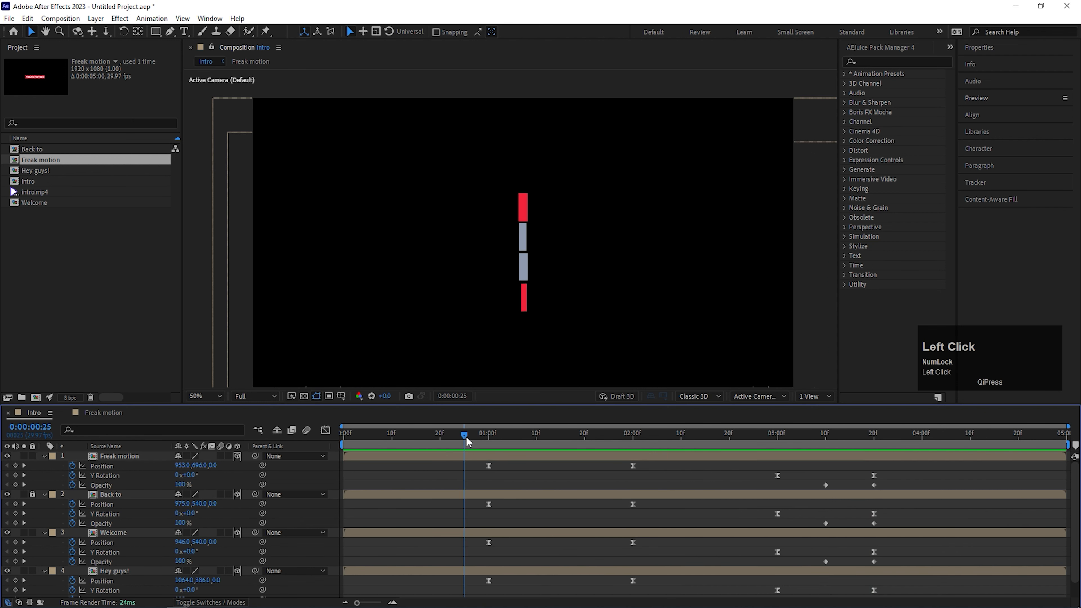